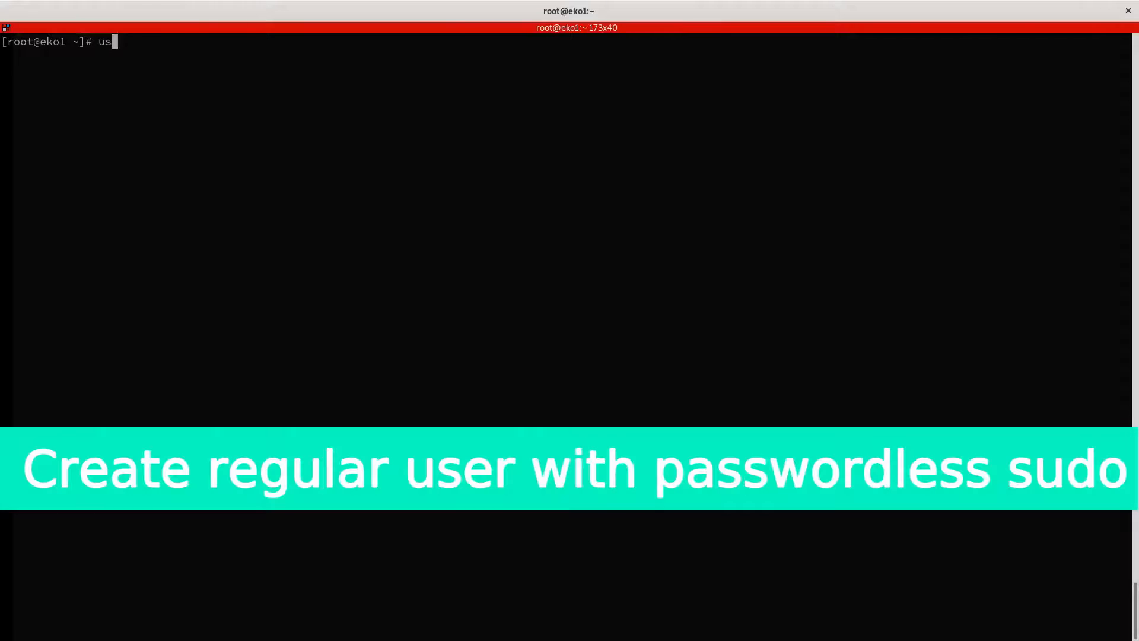
# Step: Create user alosadag with a bash home, add to wheel, enable NOPASSWD sudo, and su to it
pyautogui.write('eradd -m -s /bni')
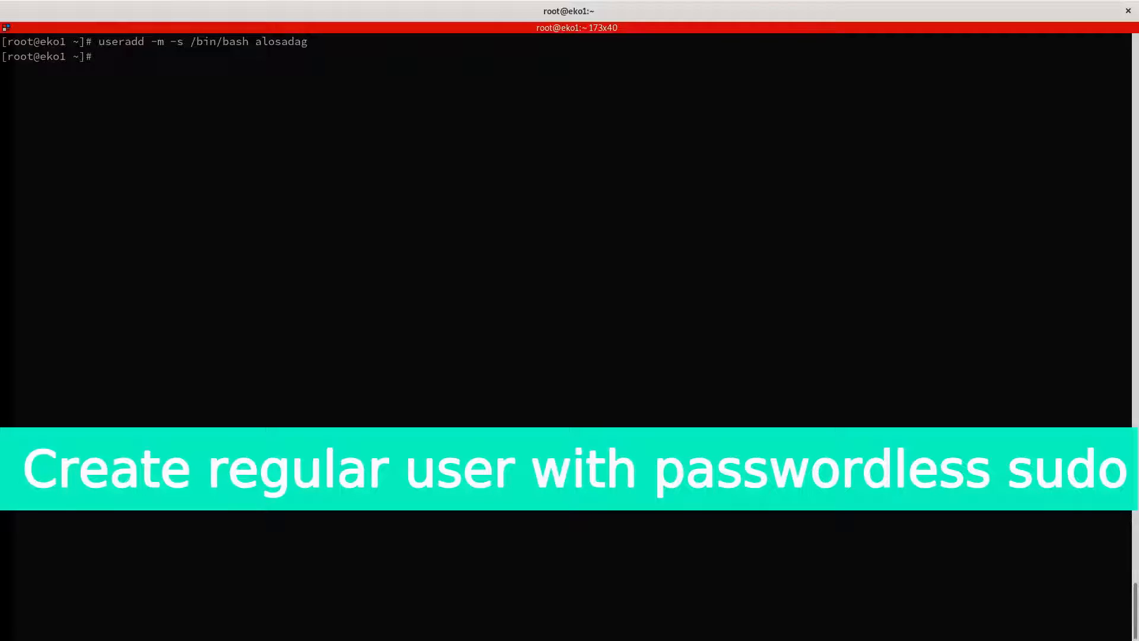
pyautogui.write('usermod -a')
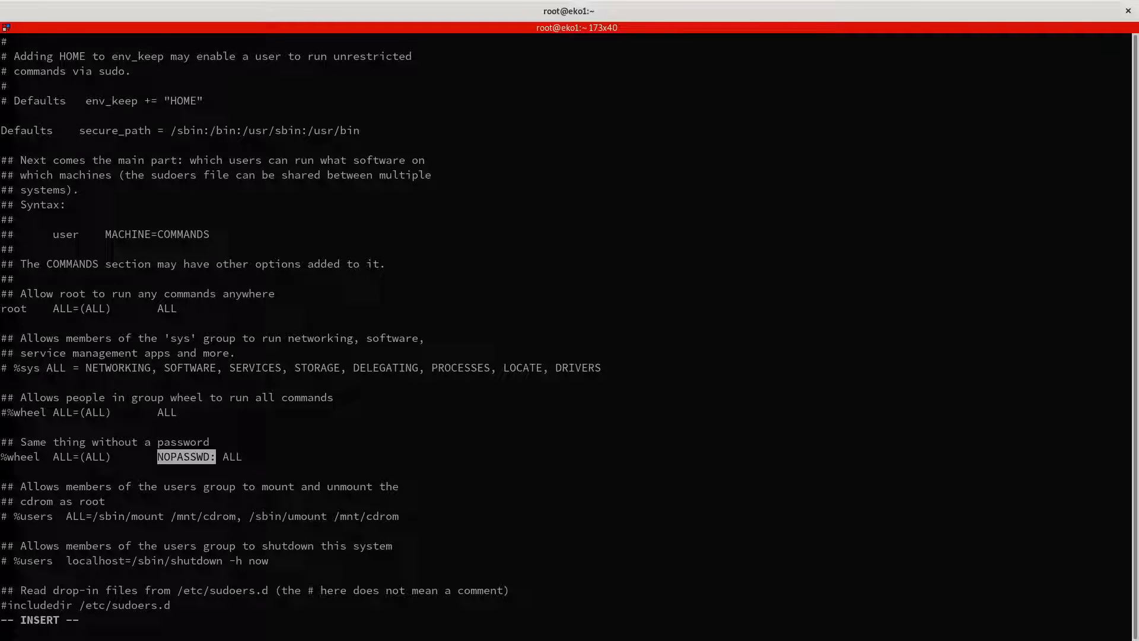
pyautogui.write('s')
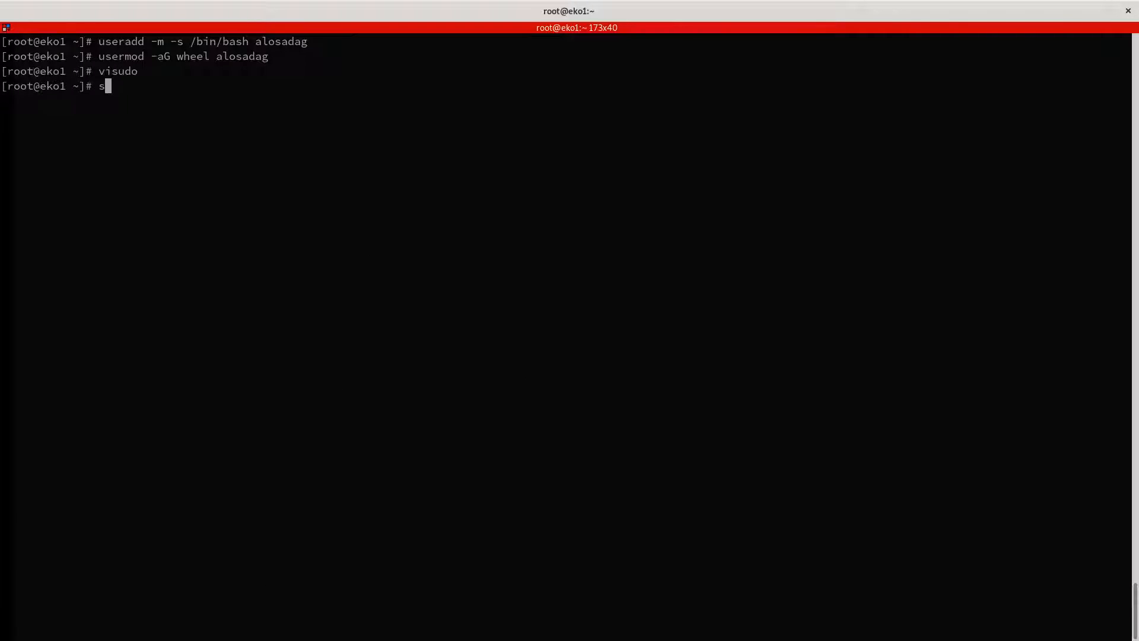
pyautogui.write('u - alosadag')
pyautogui.write('git')
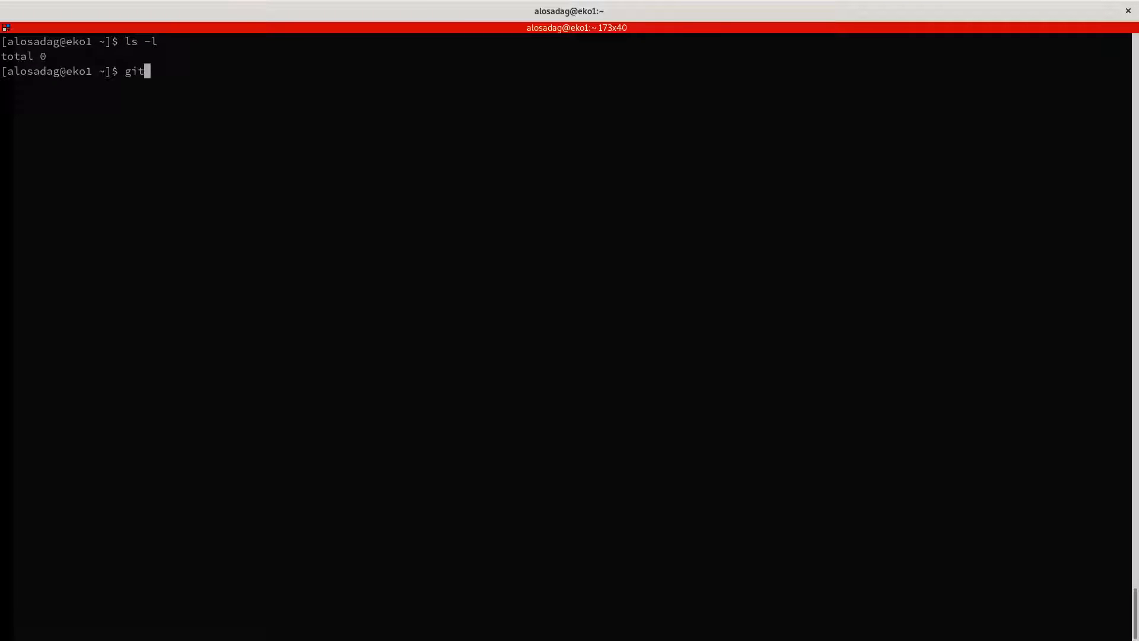
pyautogui.write('clone https://github.')
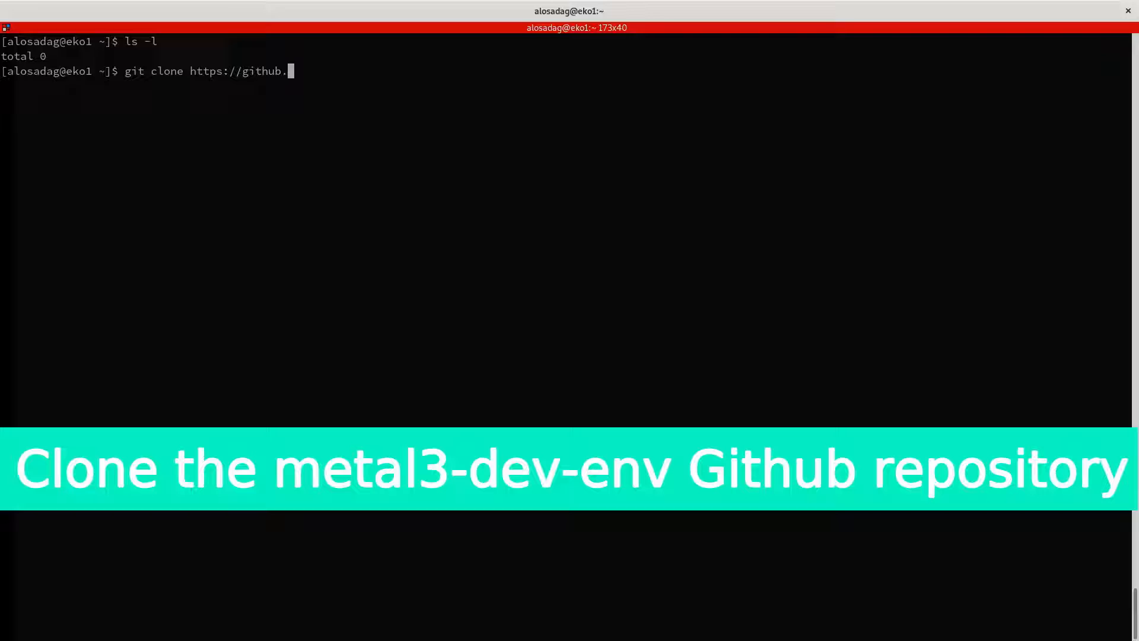
pyautogui.write('com/metal3-io/met')
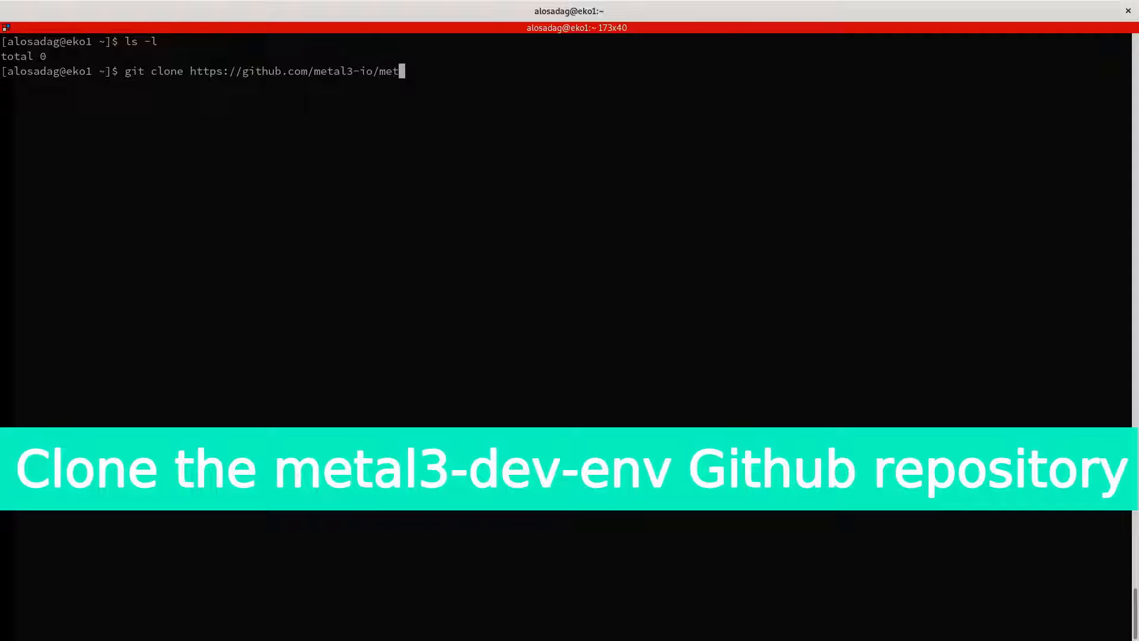
pyautogui.press('Return')
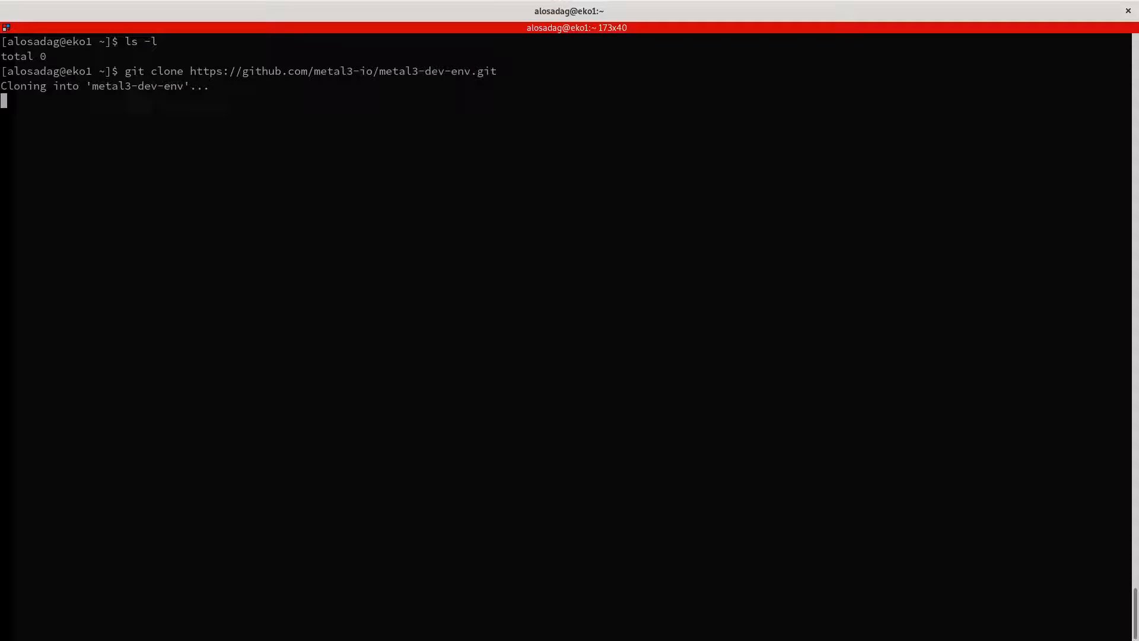
pyautogui.write('cd metal3-dev-env/')
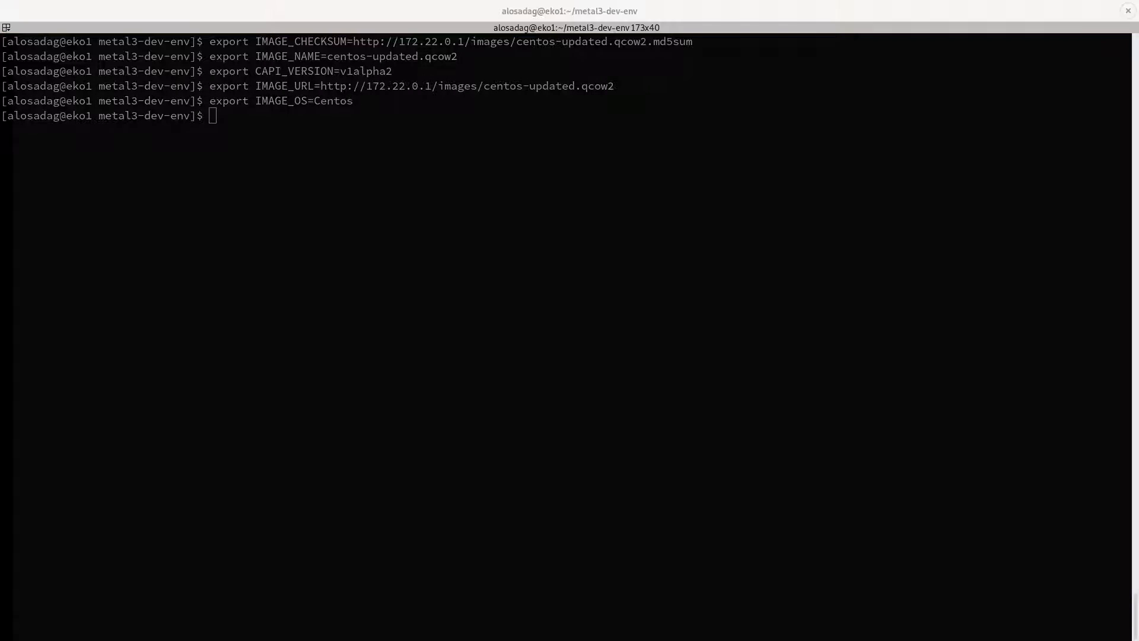
# Step: Export DEFAULT_HOSTS_MEMORY=8192 and NUM_NODES=3
pyautogui.write('export DEFAULT_HOSTS_MEMORY=8192')
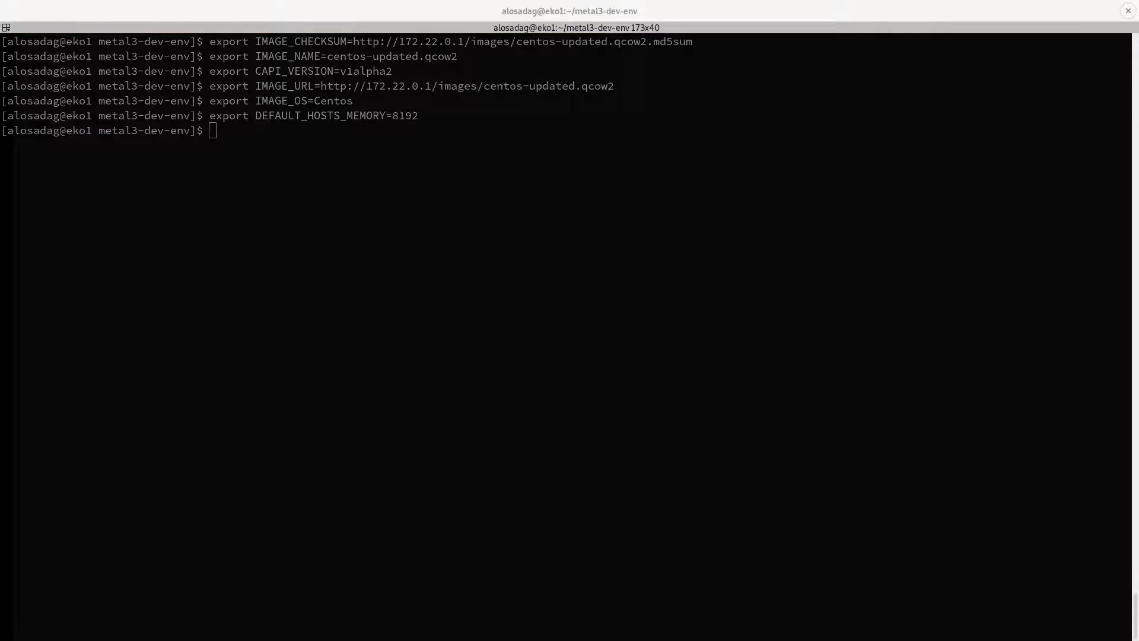
pyautogui.write('export NUM_NODES=3')
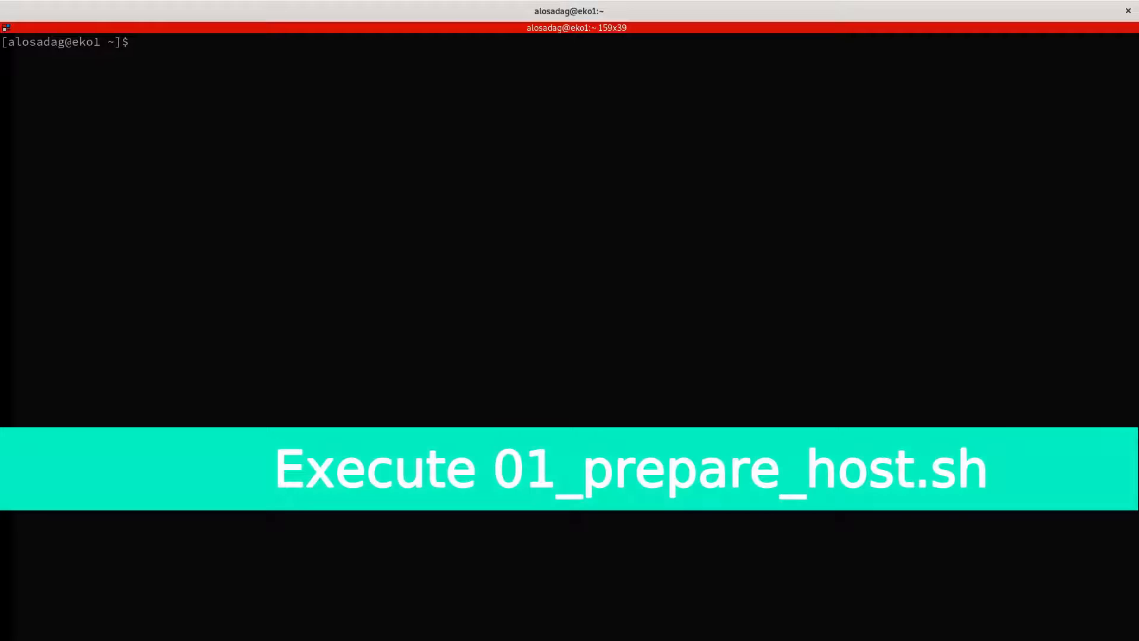
# Step: From metal3-dev-env, list files and run ./01_prepare_host.sh, scrolling its early output
pyautogui.write('cd metal3-dev-env/')
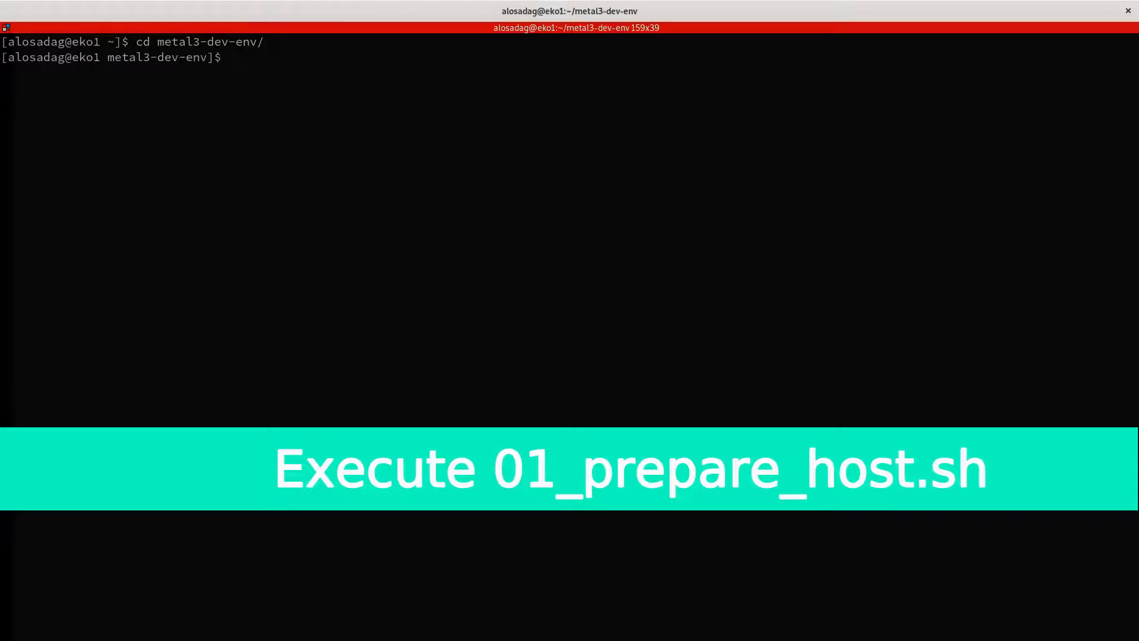
pyautogui.write('ls')
pyautogui.write('.')
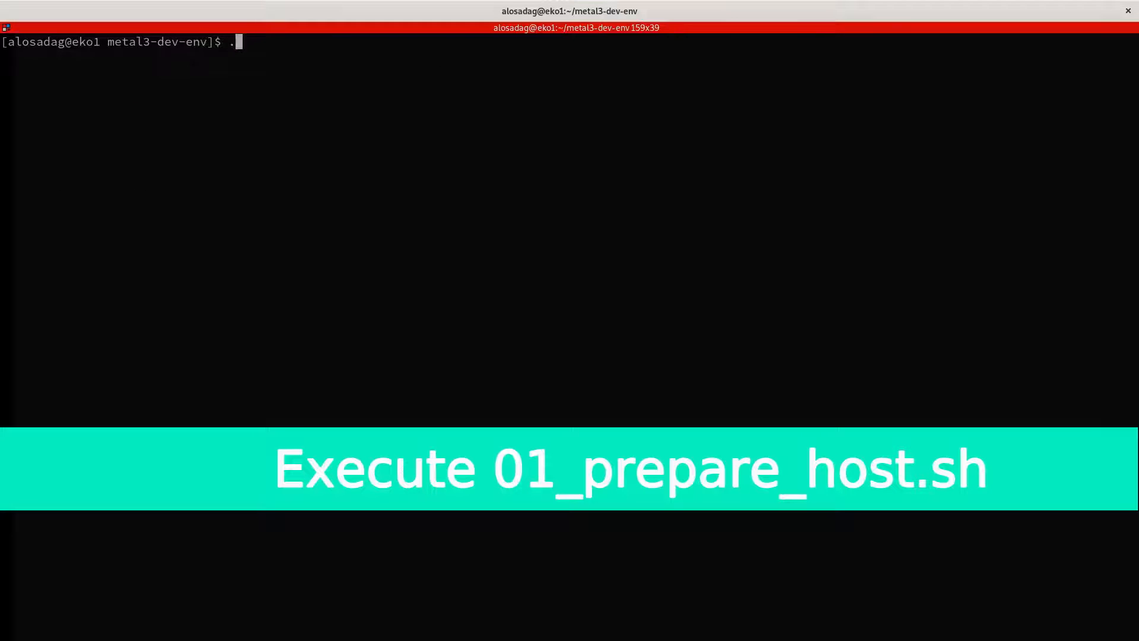
pyautogui.write('/01_prepare_host.sh')
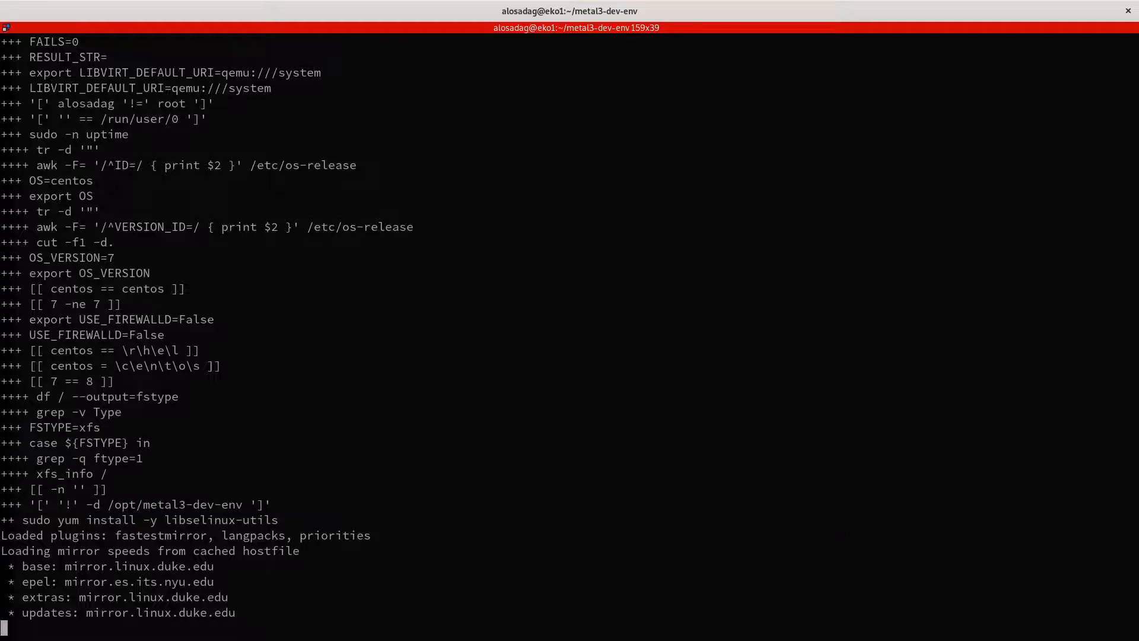
pyautogui.scroll(-3)
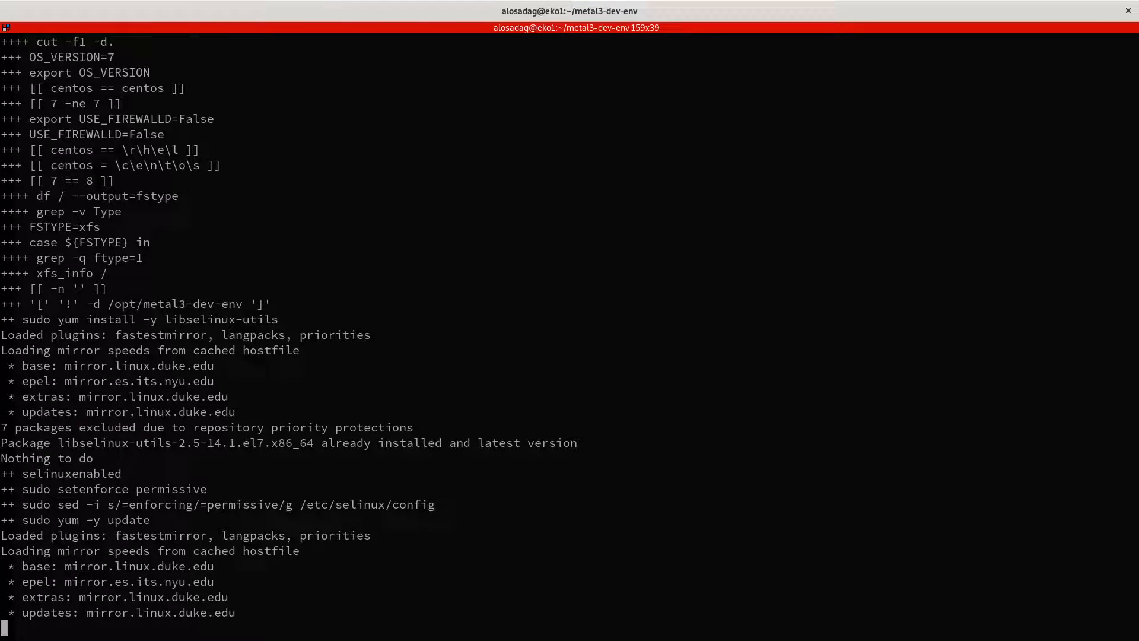
pyautogui.scroll(-3)
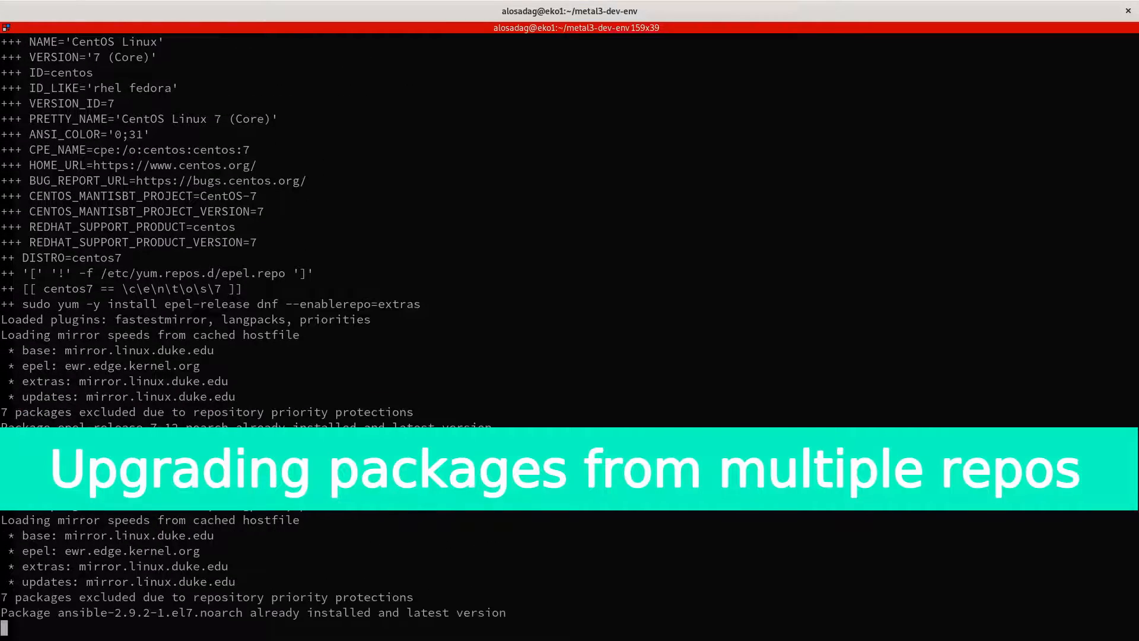
# Step: Scroll through EPEL, Ansible and tripleo repo installs into the metal3 image pulls
pyautogui.scroll(-3)
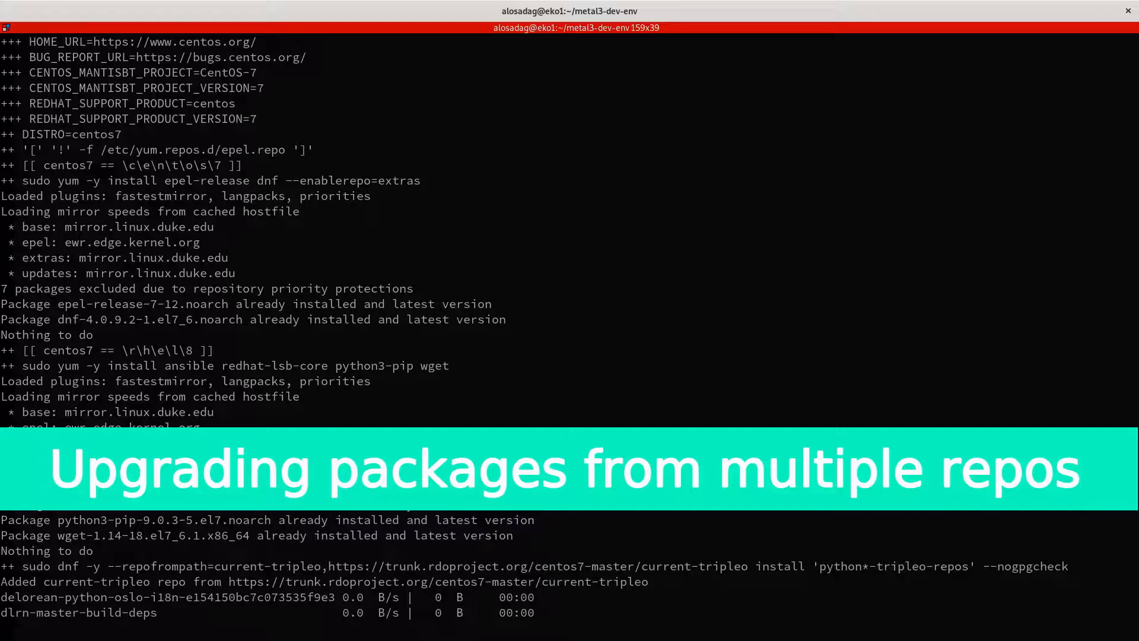
pyautogui.scroll(-3)
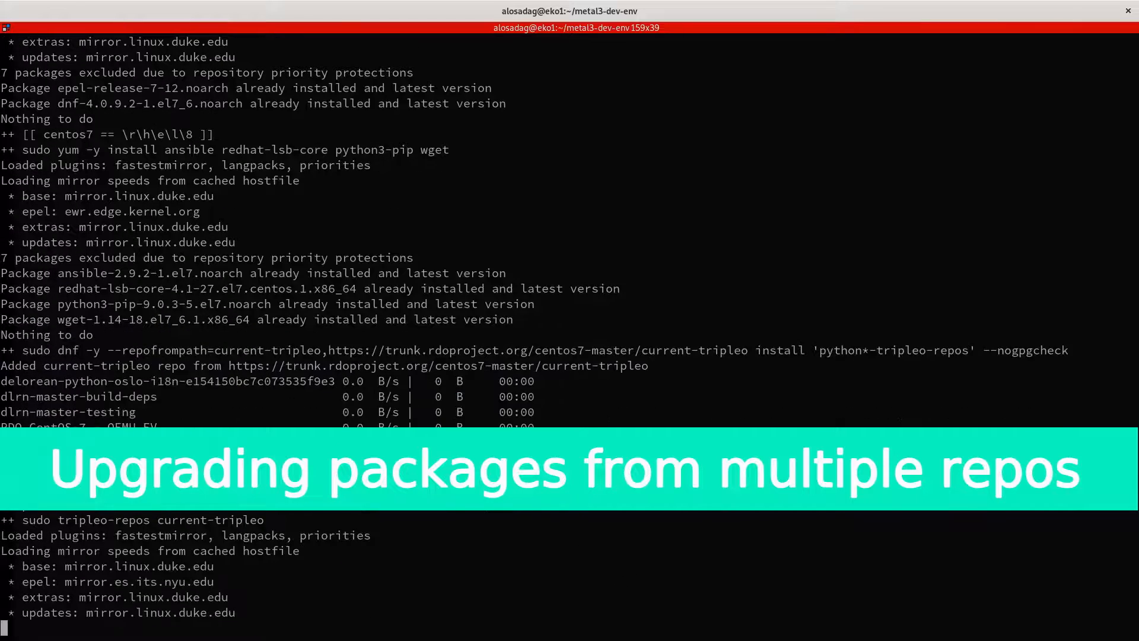
pyautogui.scroll(-3)
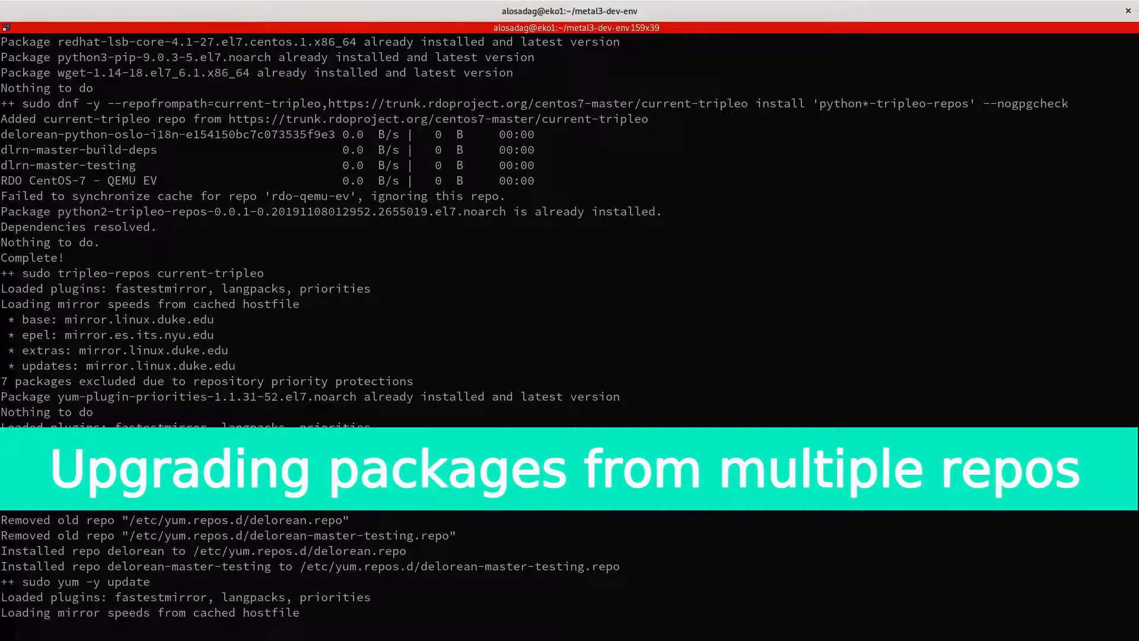
pyautogui.scroll(-3)
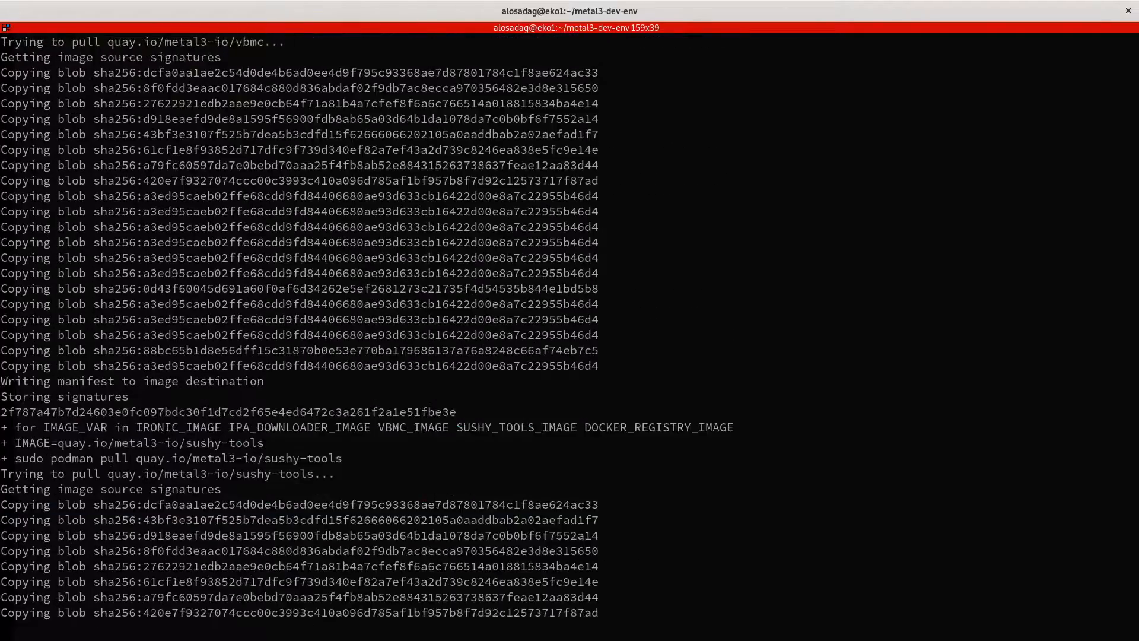
# Step: Scroll past the sushy-tools pull to the fubarhouse.golang Ansible tasks
pyautogui.scroll(-3)
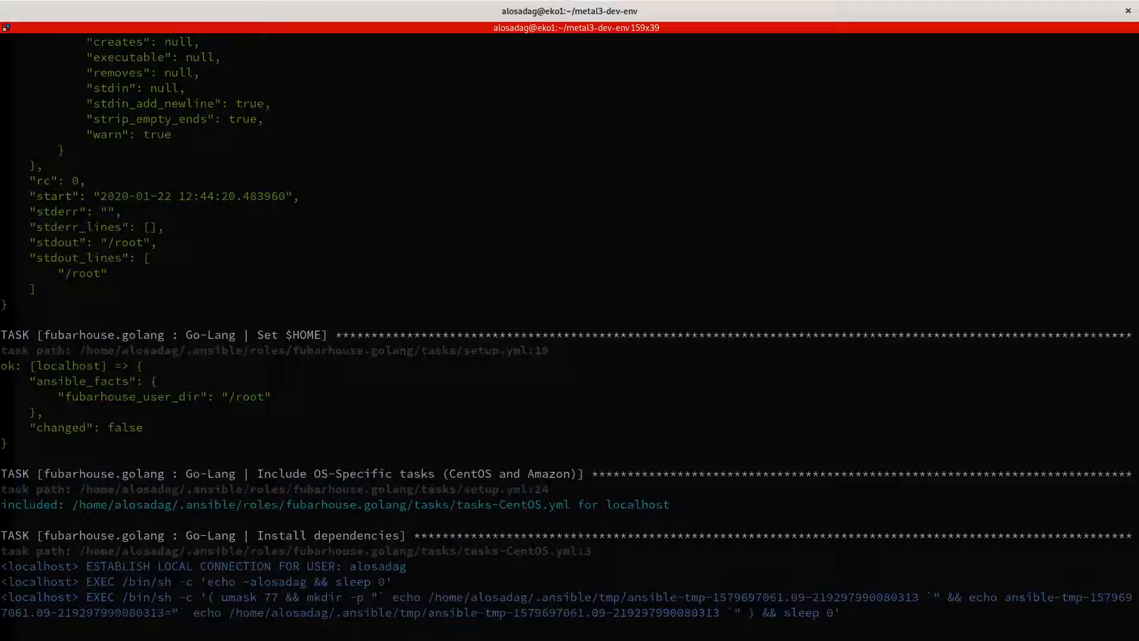
# Step: Scroll through the Go play recap and minikube setup with kvm2, 8192 MB, 4 CPUs
pyautogui.scroll(-3)
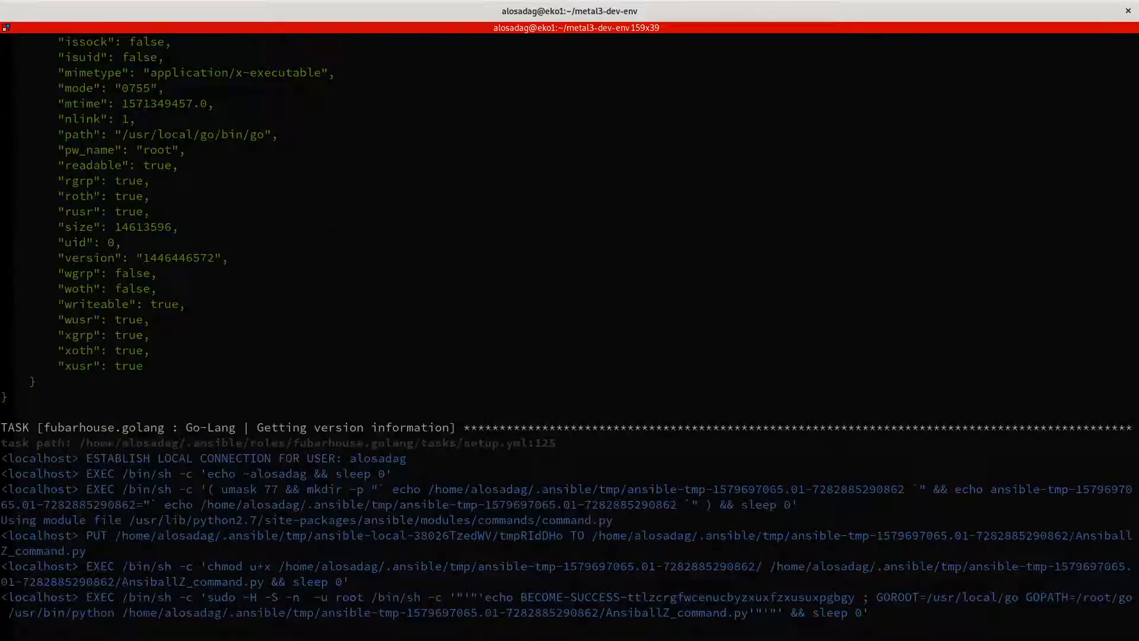
pyautogui.scroll(-3)
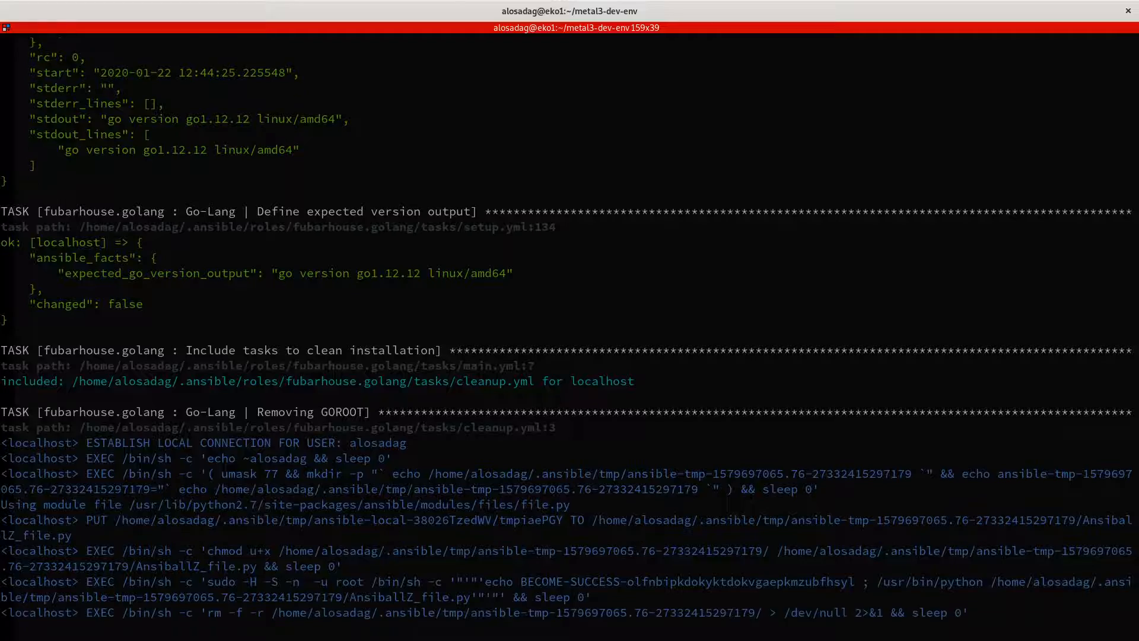
pyautogui.scroll(-3)
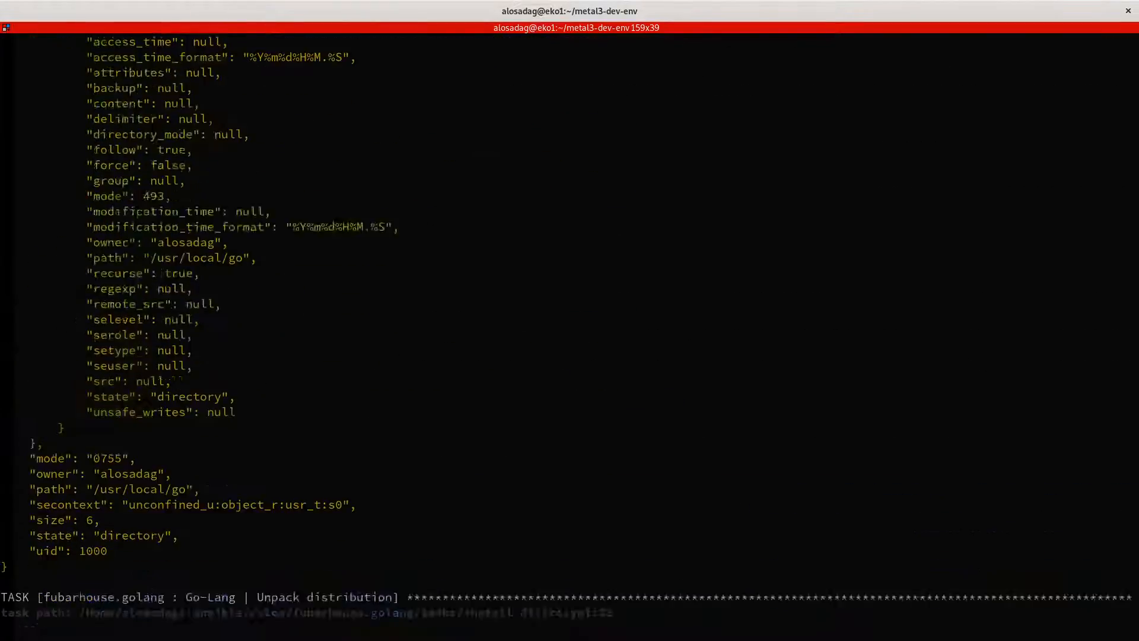
pyautogui.scroll(-3)
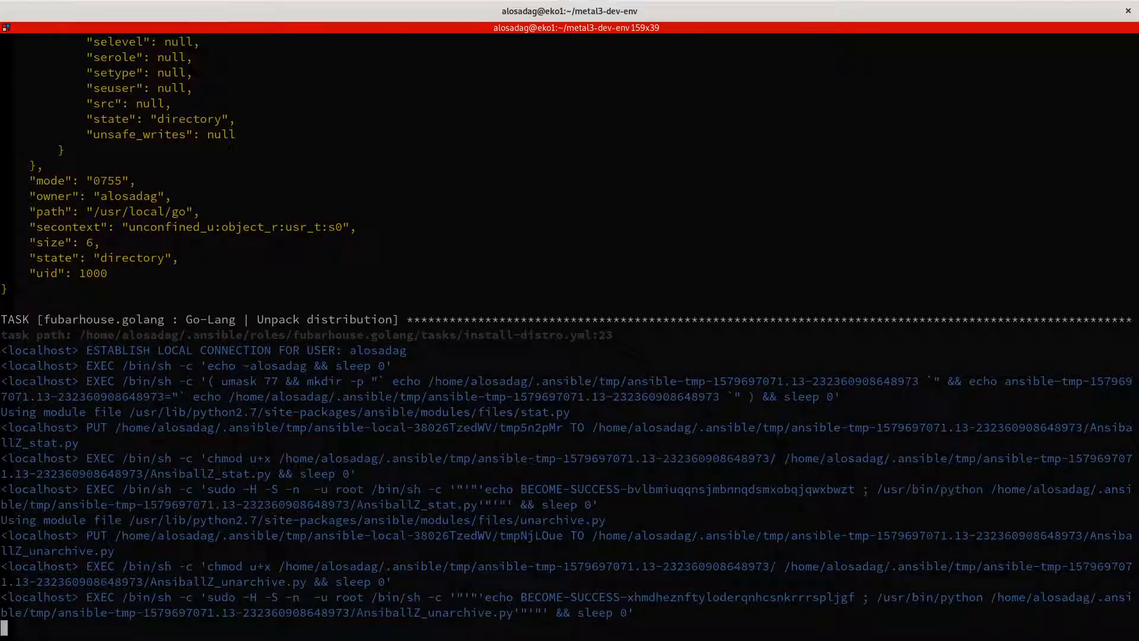
pyautogui.scroll(-3)
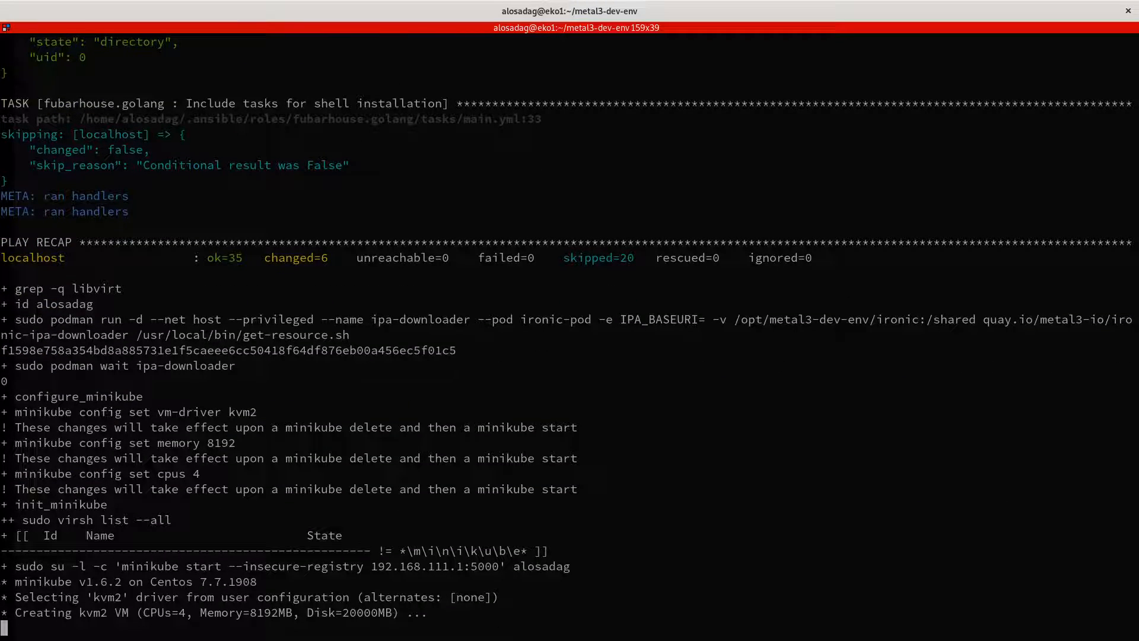
# Step: Scroll through minikube starting Kubernetes v1.17.0 and the quay.io/metal3-io/ironic image pull
pyautogui.scroll(-3)
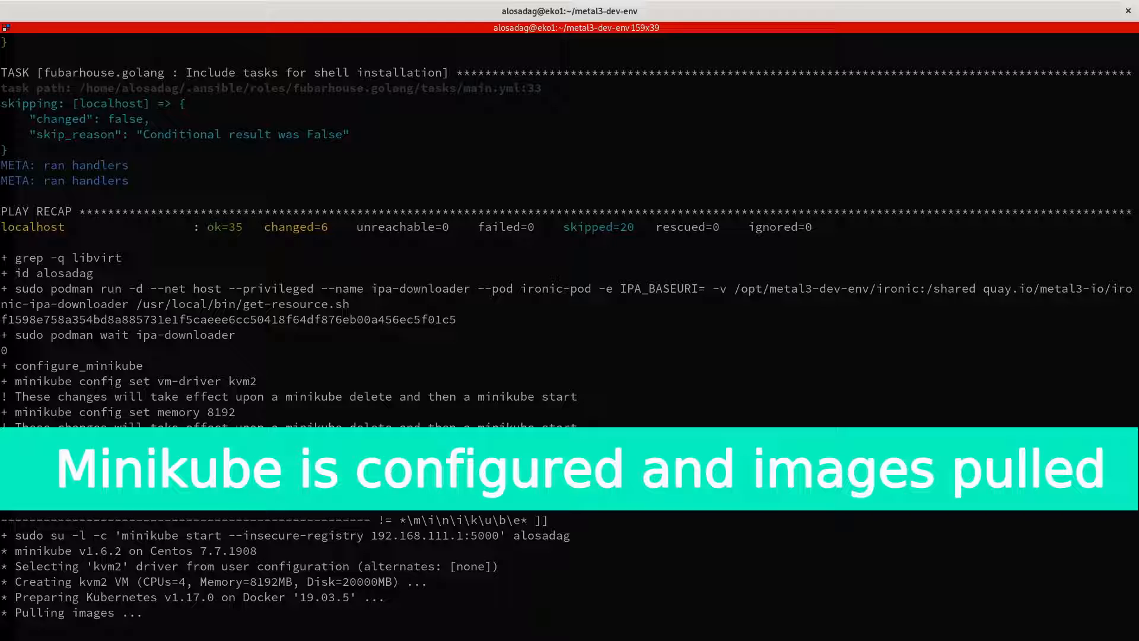
pyautogui.scroll(-3)
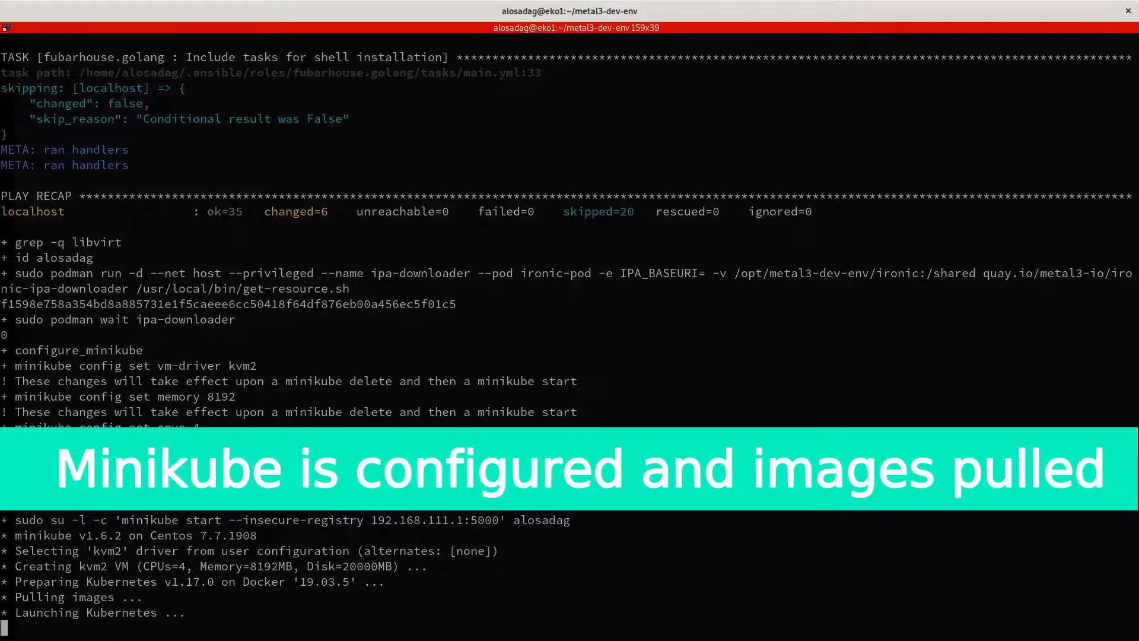
pyautogui.scroll(-3)
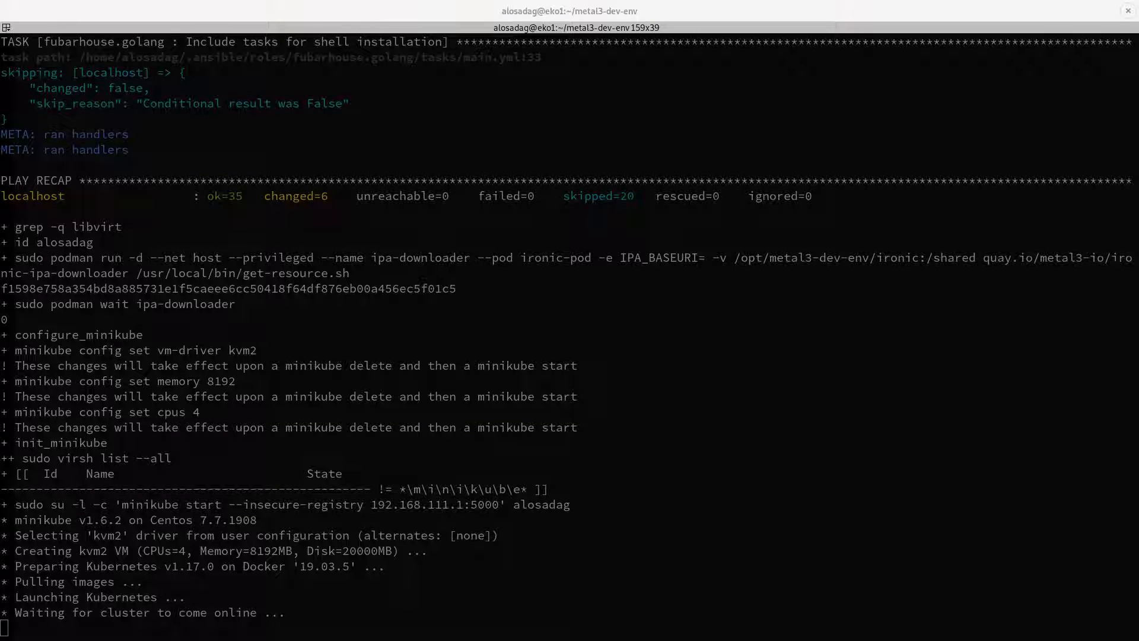
pyautogui.scroll(-3)
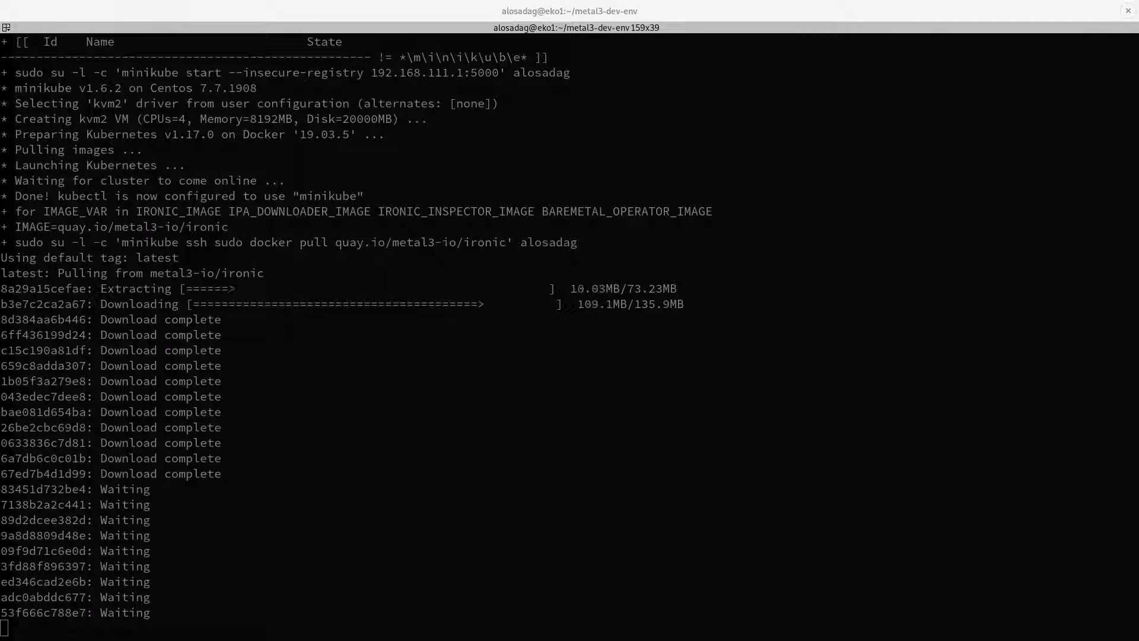
# Step: Right-click the listed metal3 images to bring up copy options
pyautogui.rightClick(138, 369)
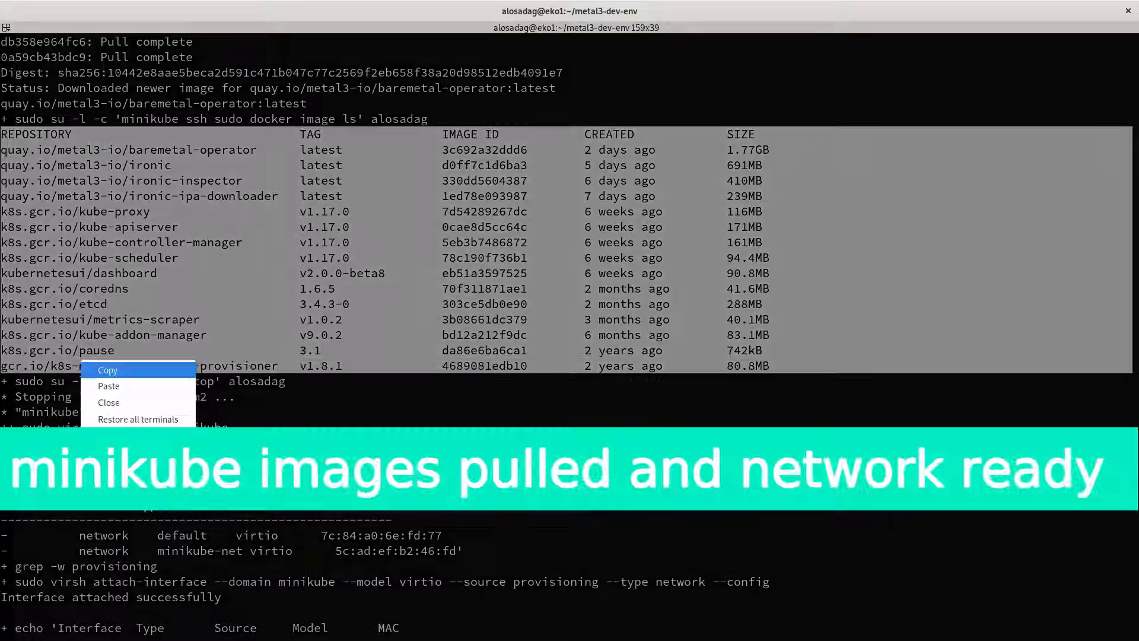